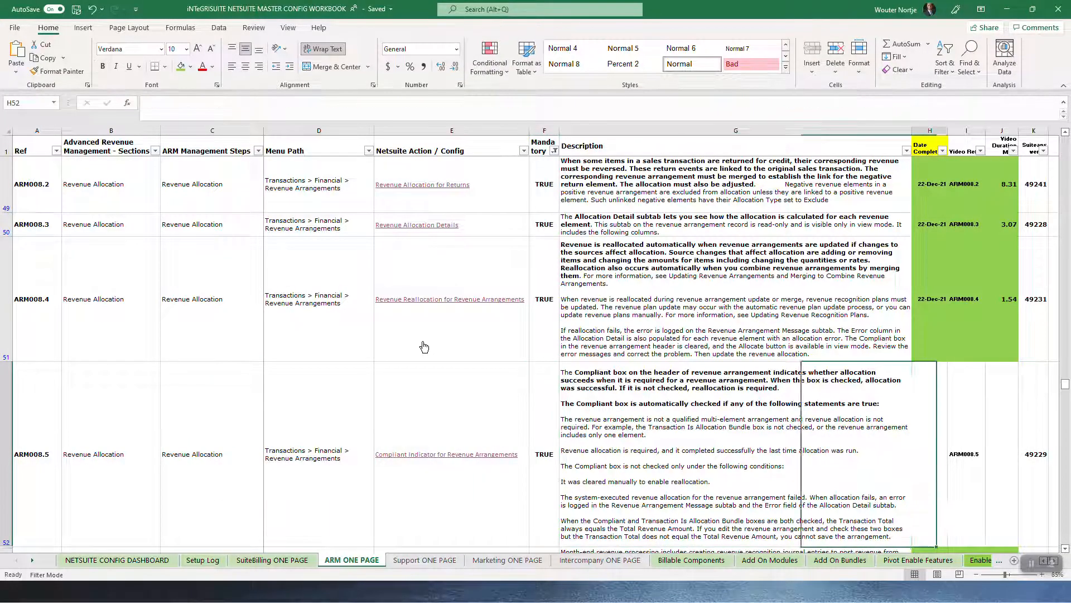
Switch from the Excel config workbook to the SuiteAnswers Compliant Indicator article 49229.
key("alt+tab")
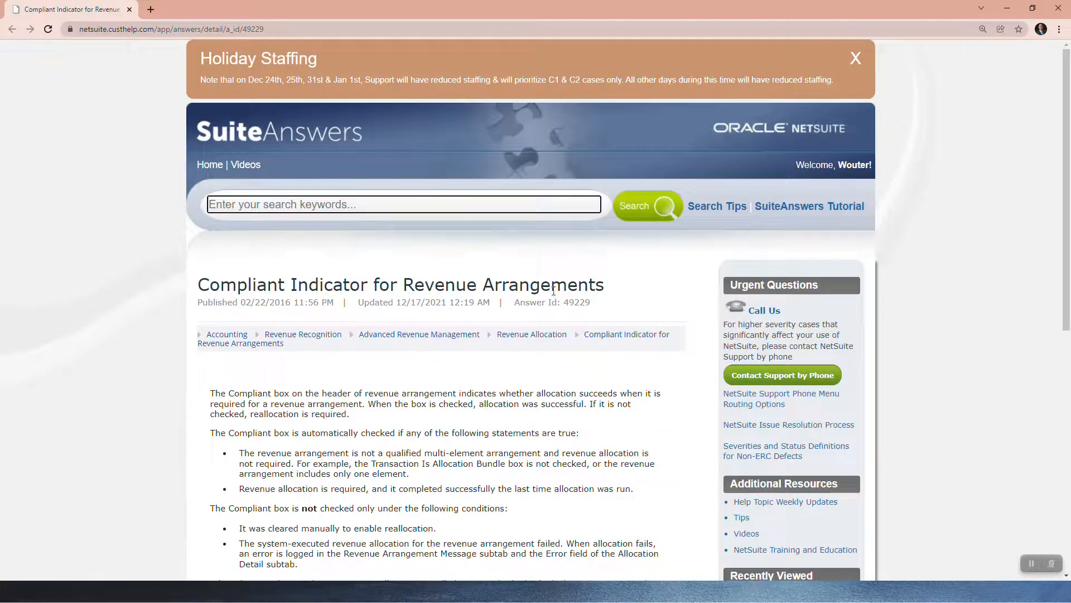
Read further down the article, then return to the NetSuite home dashboard with recent records.
scroll("down", 3)
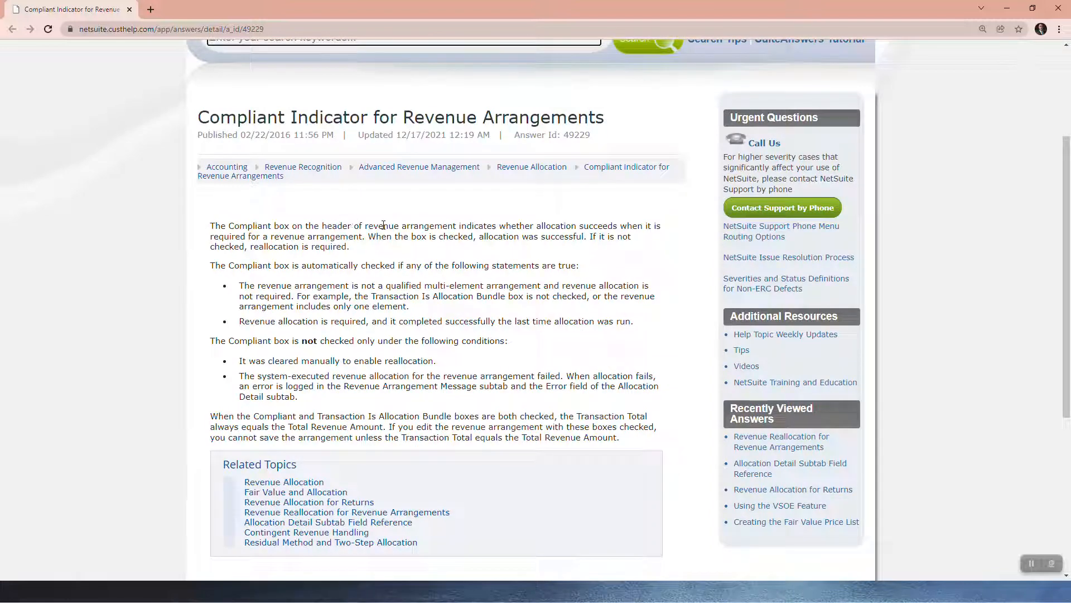
key("alt+tab")
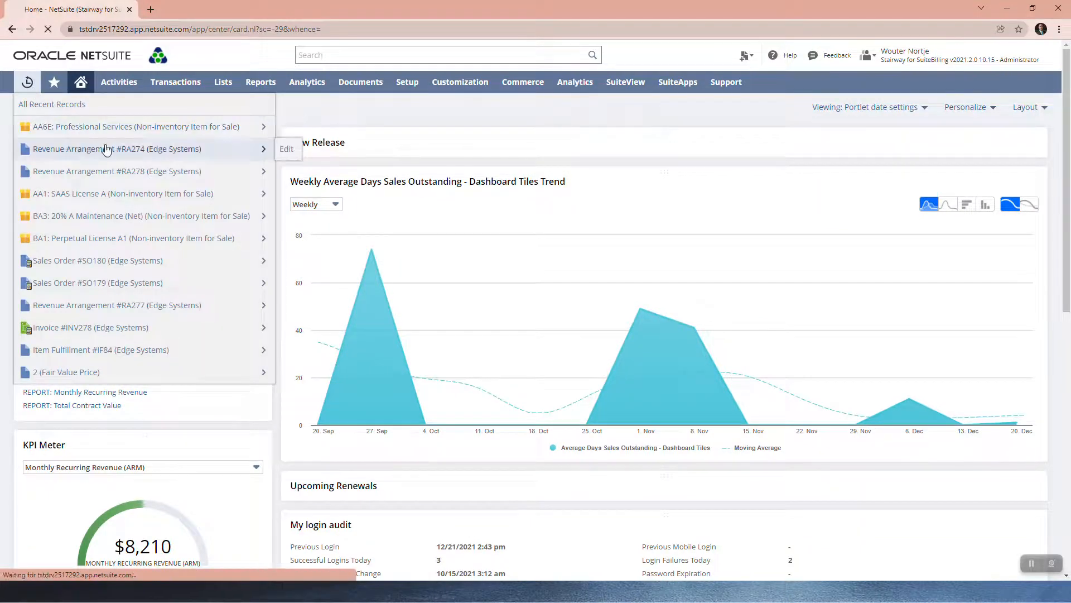
Open revenue arrangement RA274 for Edge Systems and view field help for Compliant.
left_click(116, 148)
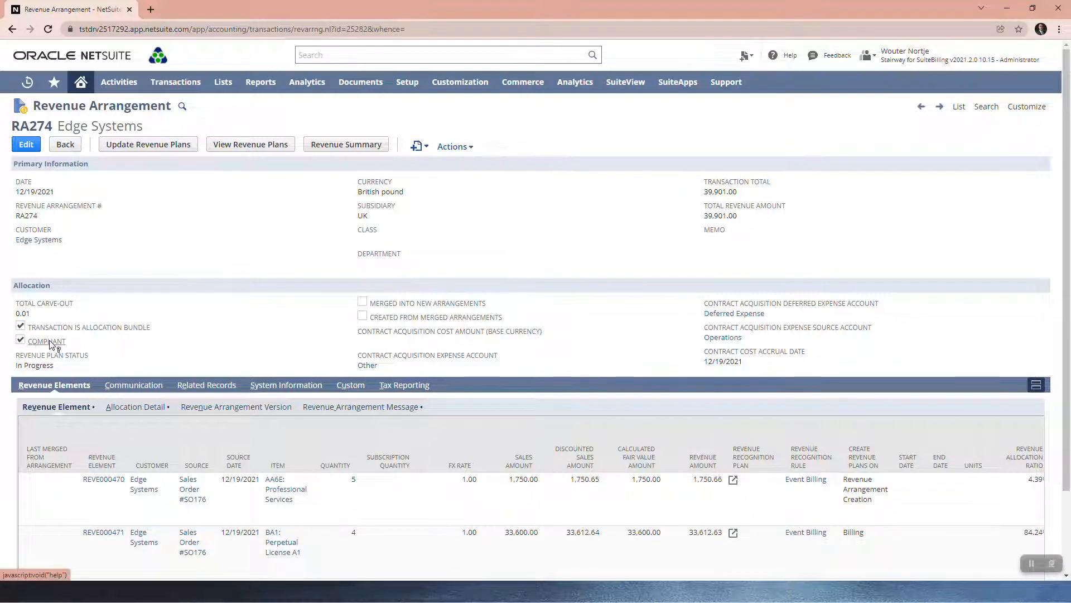
left_click(46, 341)
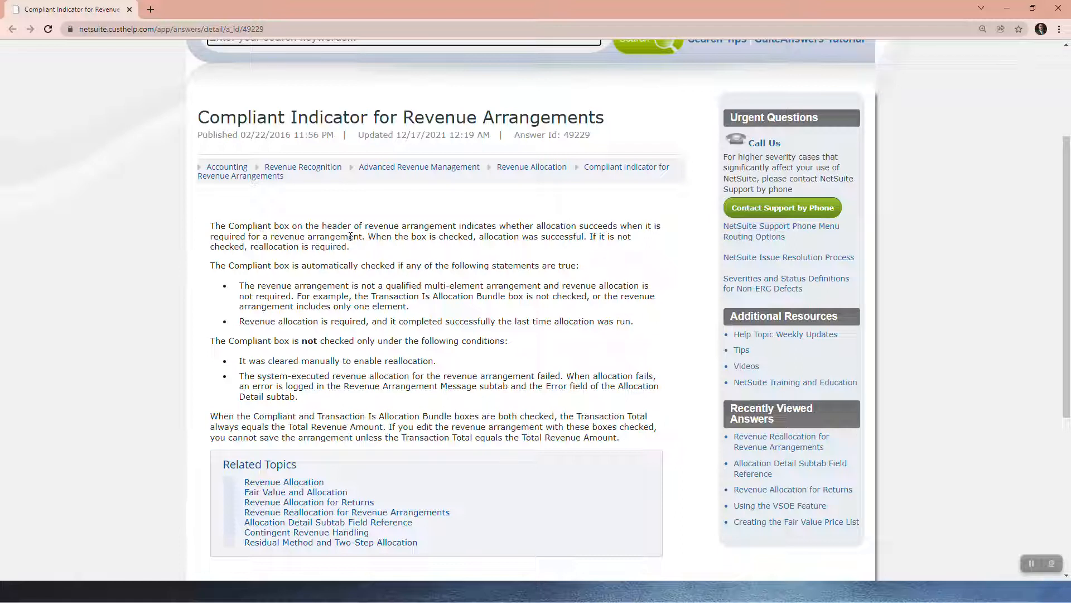
mouse_move(491, 235)
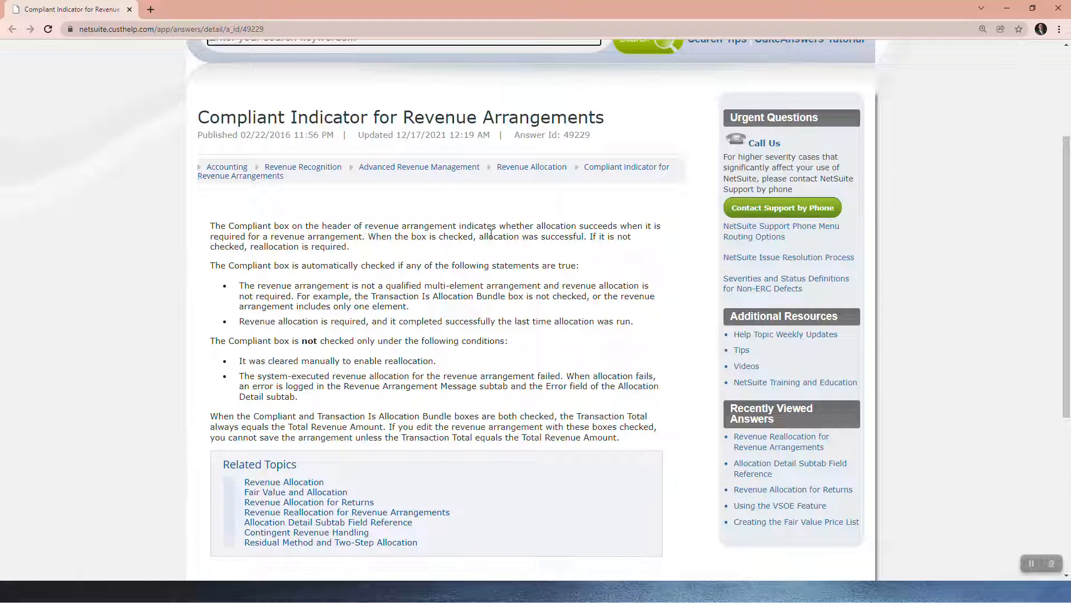
mouse_move(429, 241)
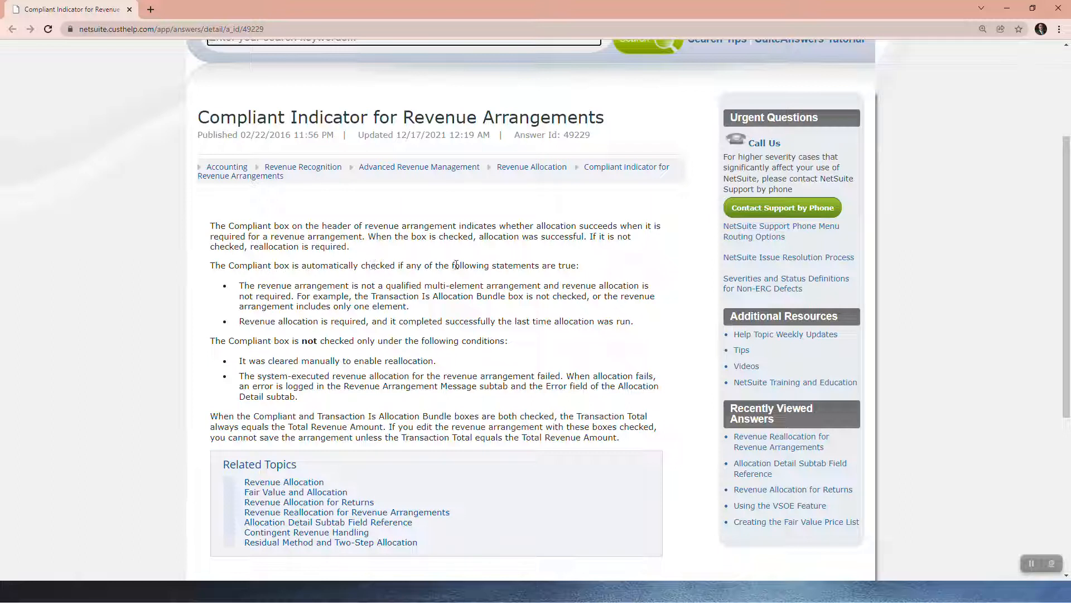
mouse_move(234, 294)
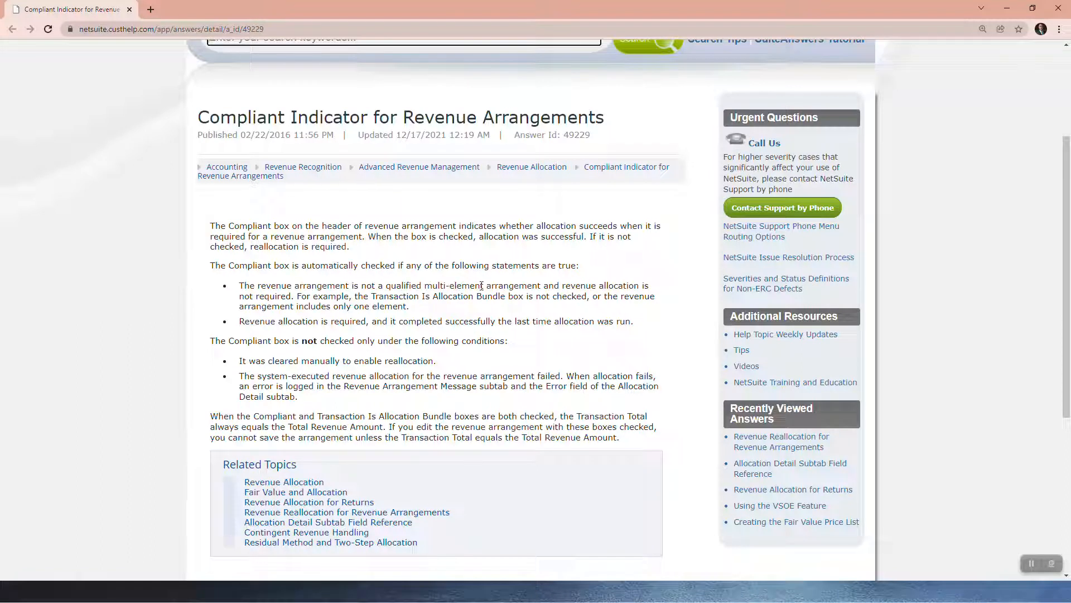
mouse_move(629, 282)
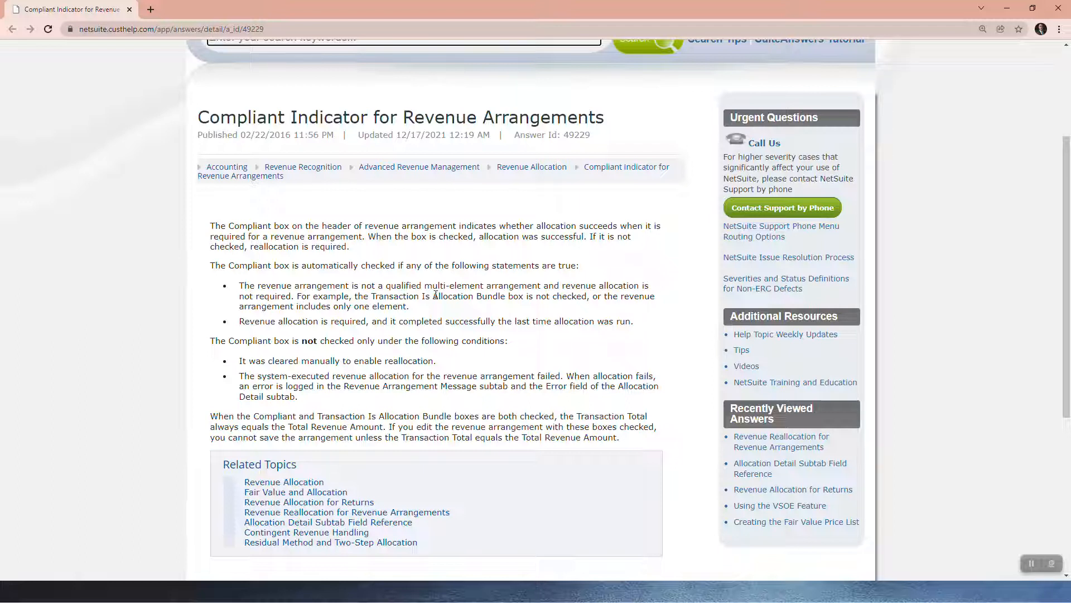
mouse_move(533, 308)
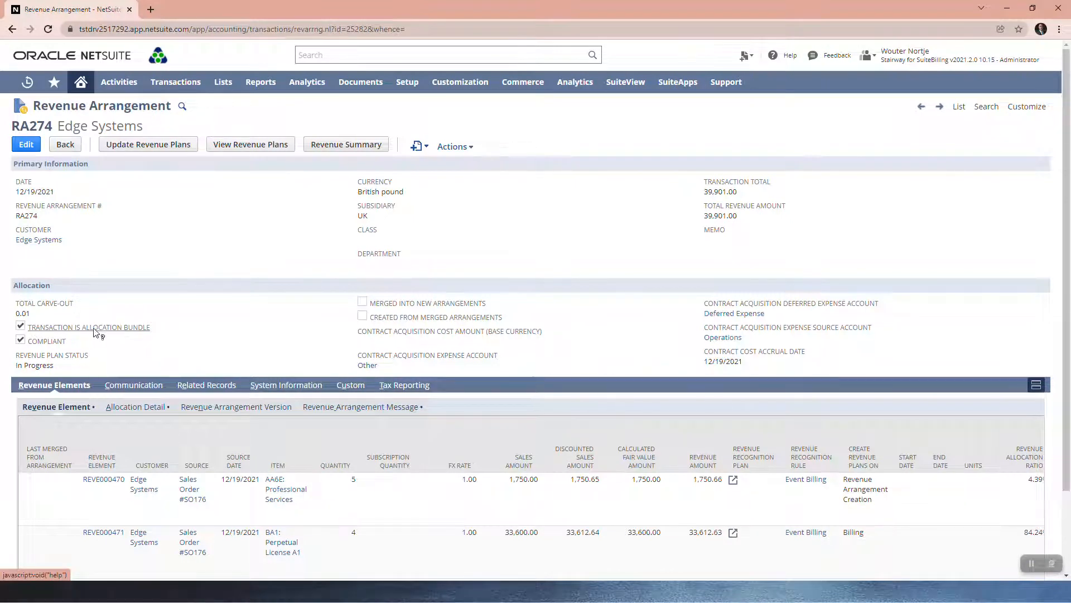
mouse_move(81, 331)
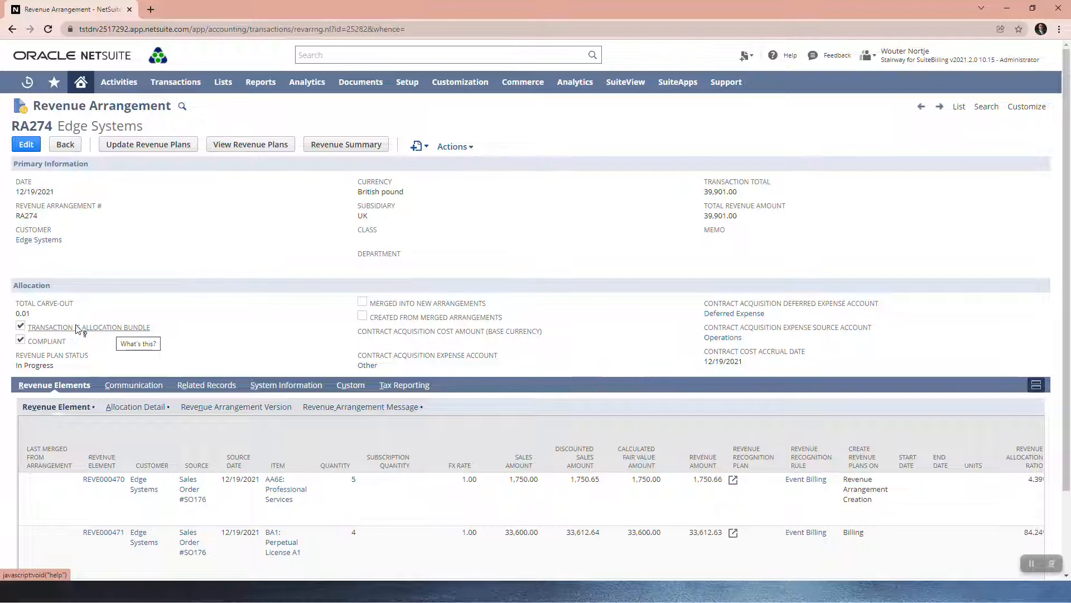
scroll("down", 3)
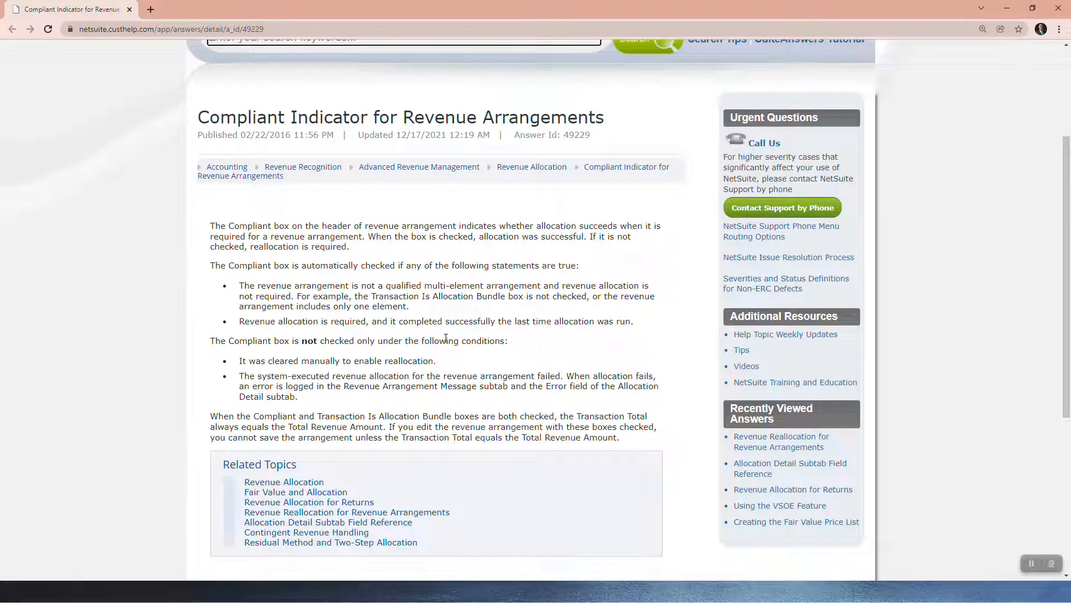
mouse_move(266, 359)
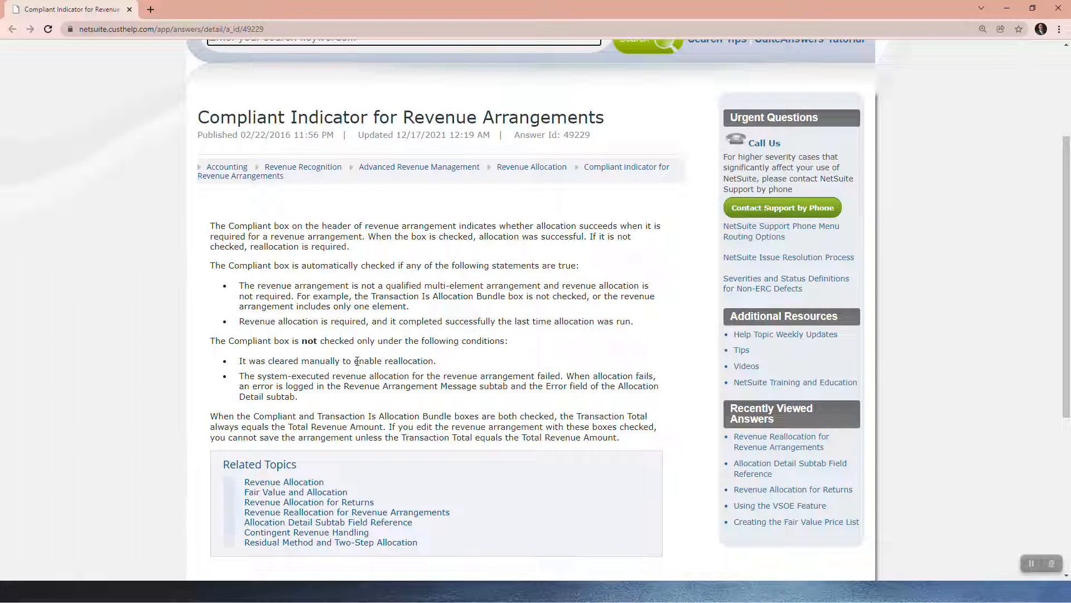
mouse_move(245, 376)
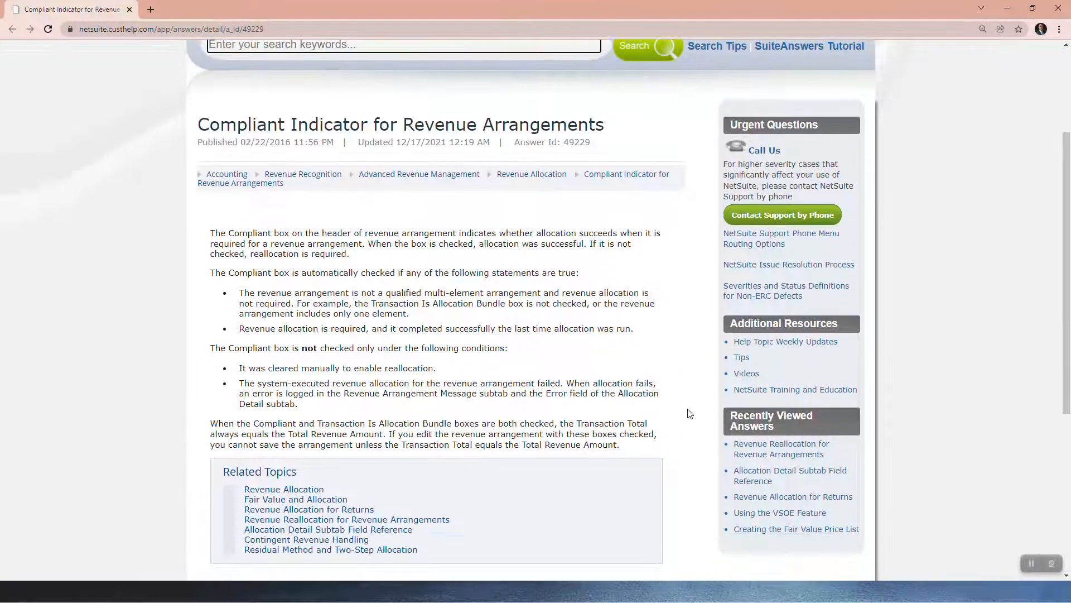
scroll("down", 3)
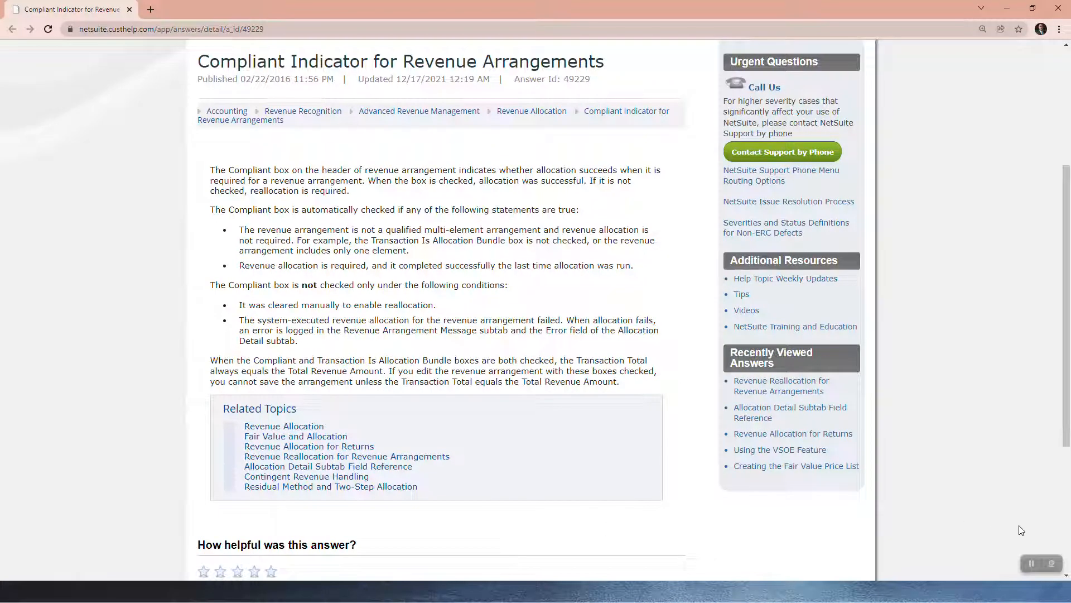